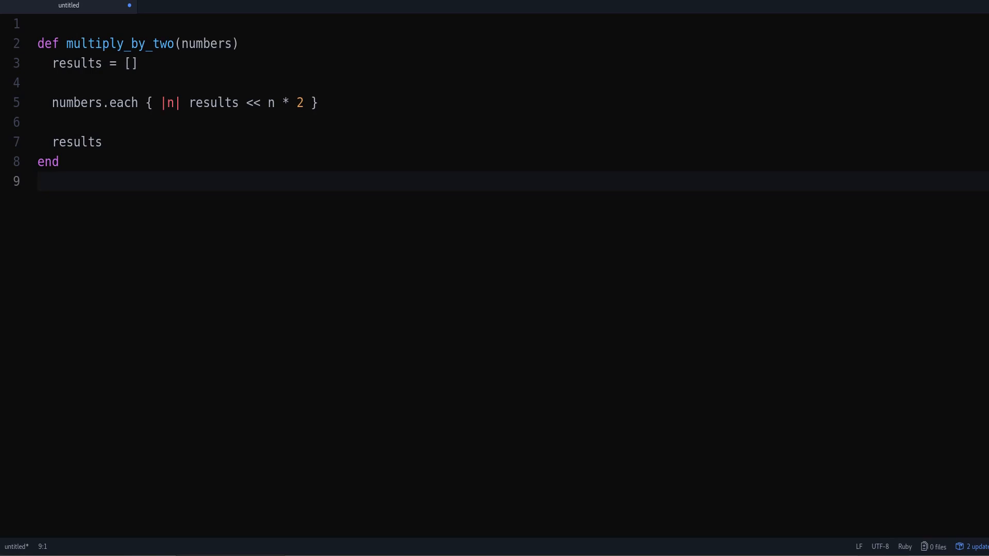
Highlight multiply_by_two, each, and map in turn to compare the each and map versions.
click(38, 181)
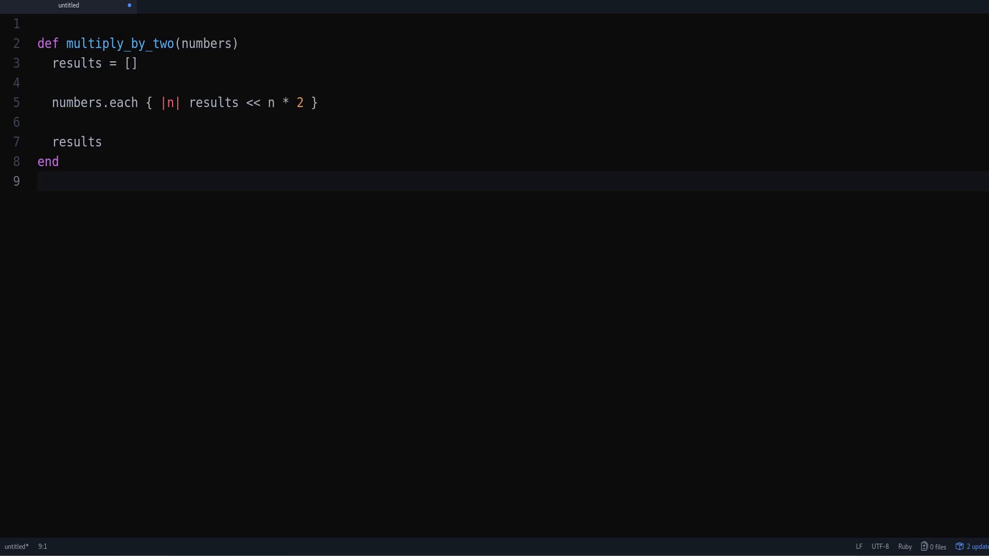
double_click(116, 44)
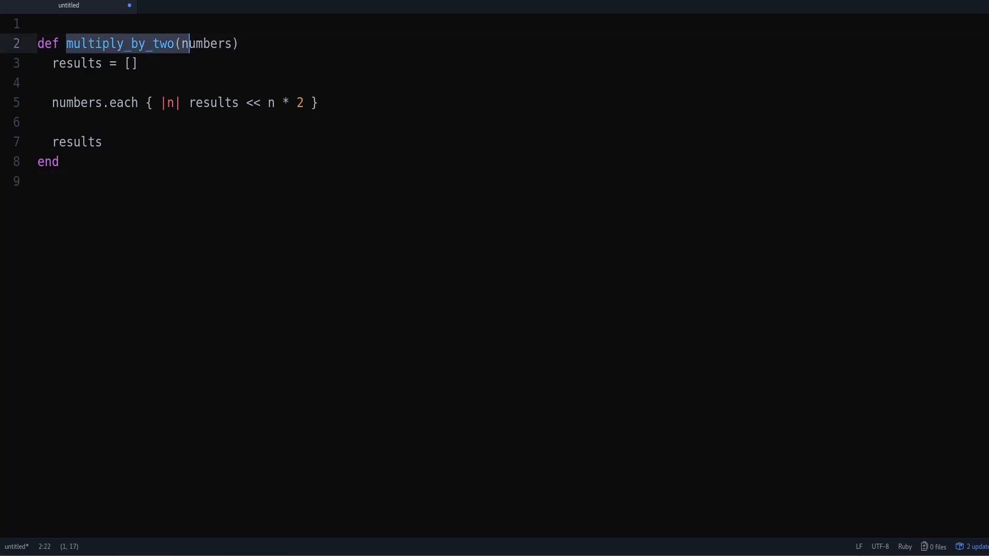
key(shift+End)
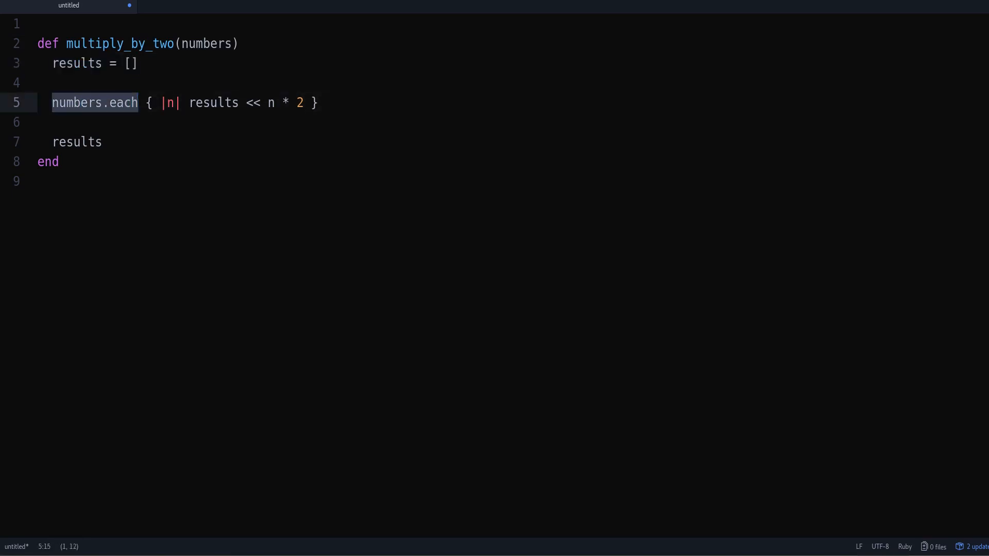
double_click(122, 102)
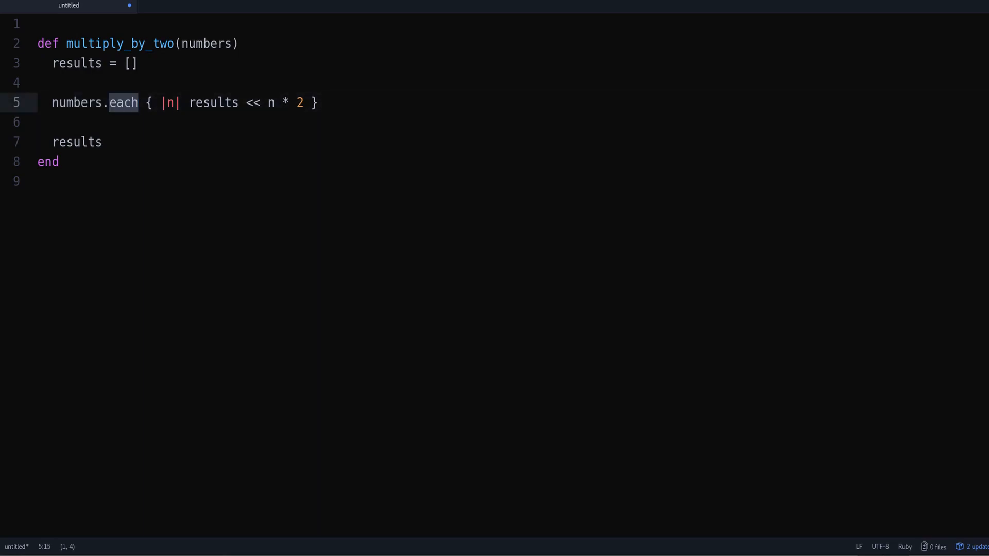
click(305, 103)
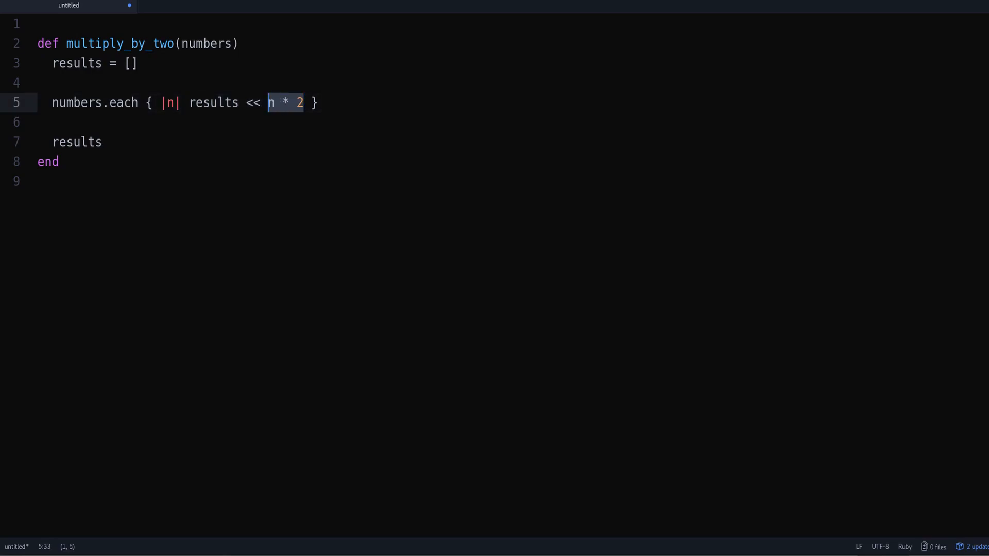
double_click(120, 43)
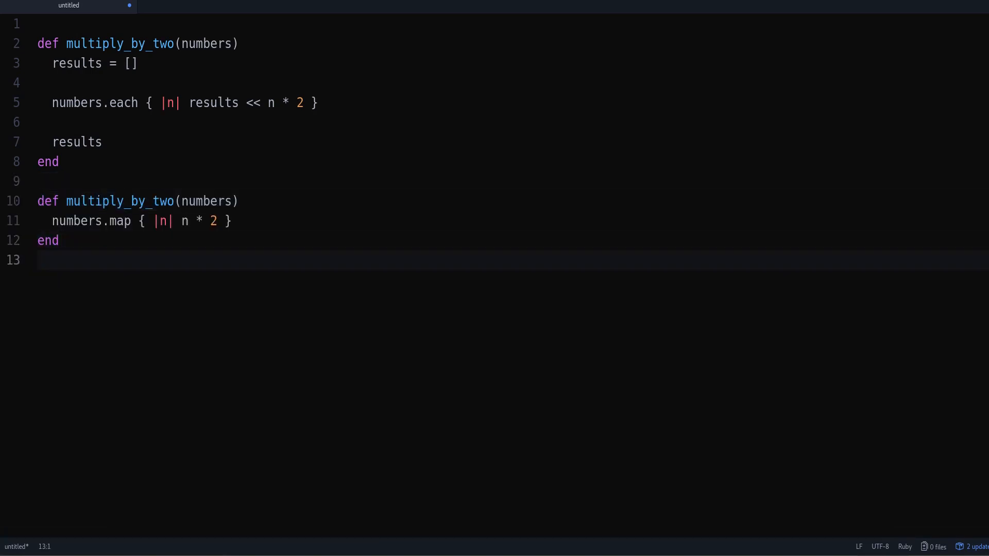
double_click(120, 220)
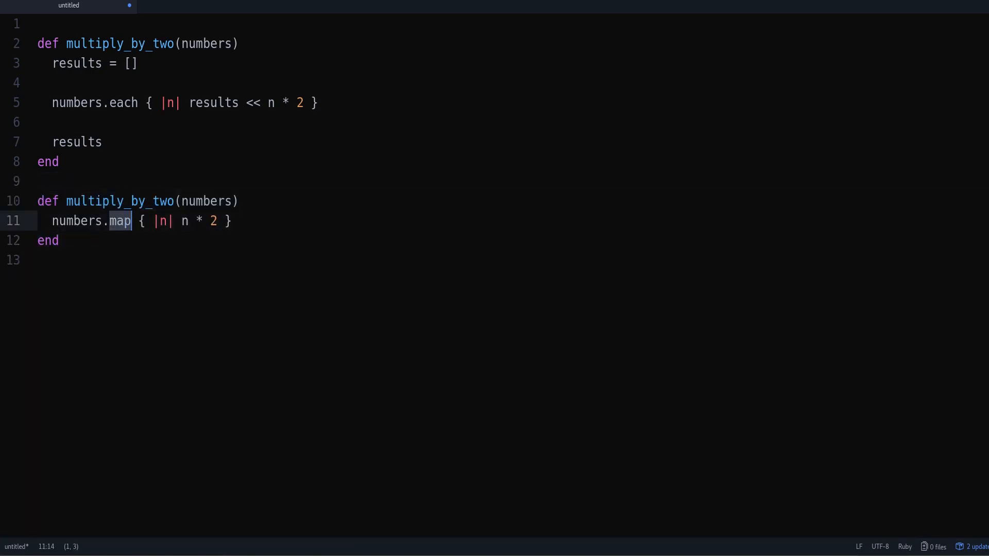